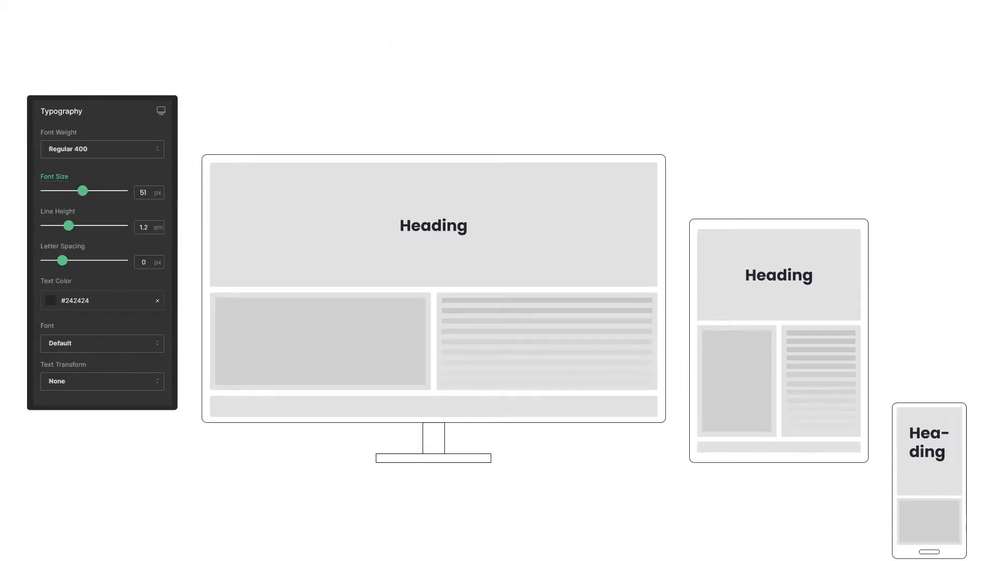
Raise the desktop heading font size from 51 to 61 px, then start lowering the mobile size
left_click(160, 110)
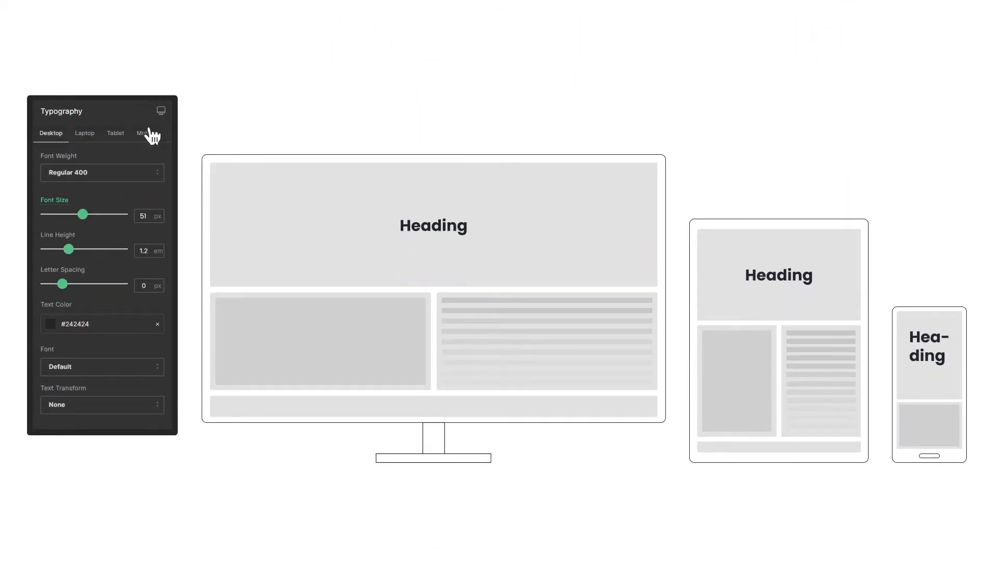
left_click_drag(82, 214, 88, 214)
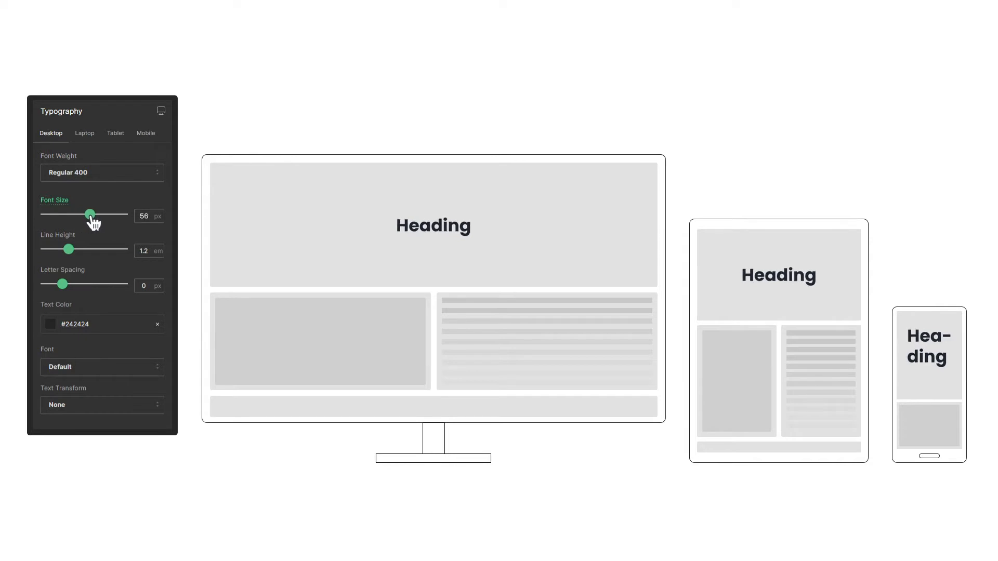
left_click_drag(89, 215, 96, 215)
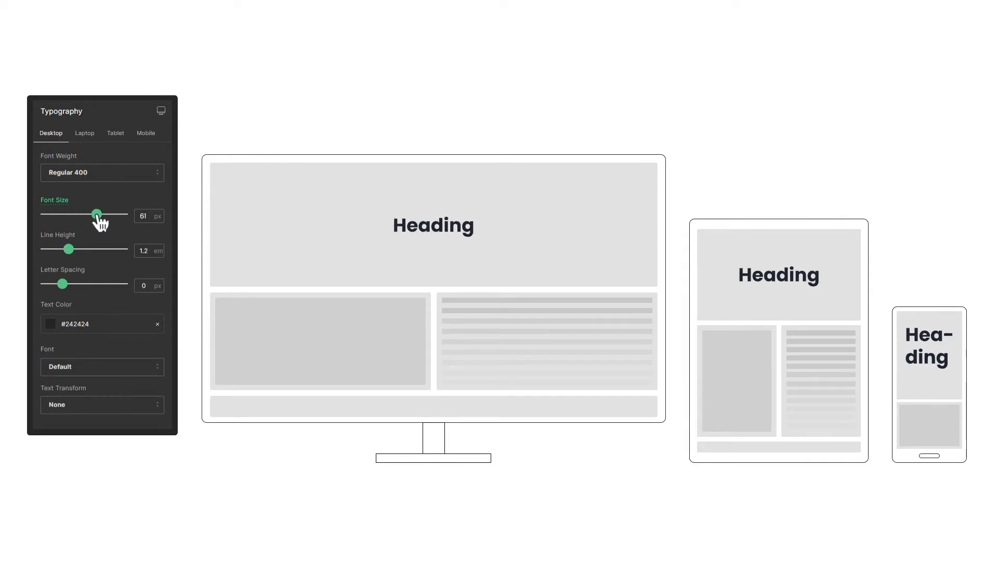
mouse_move(152, 140)
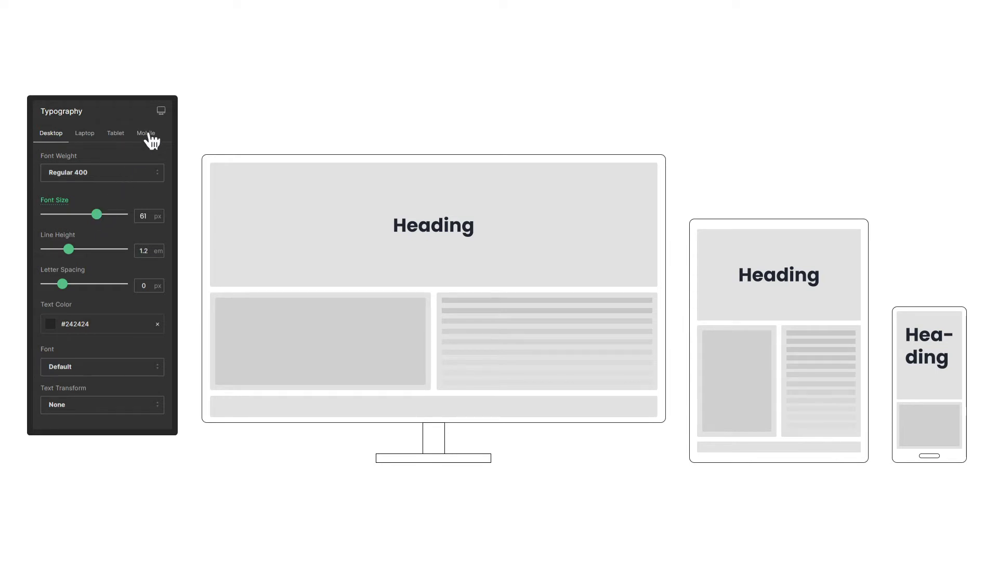
left_click(146, 133)
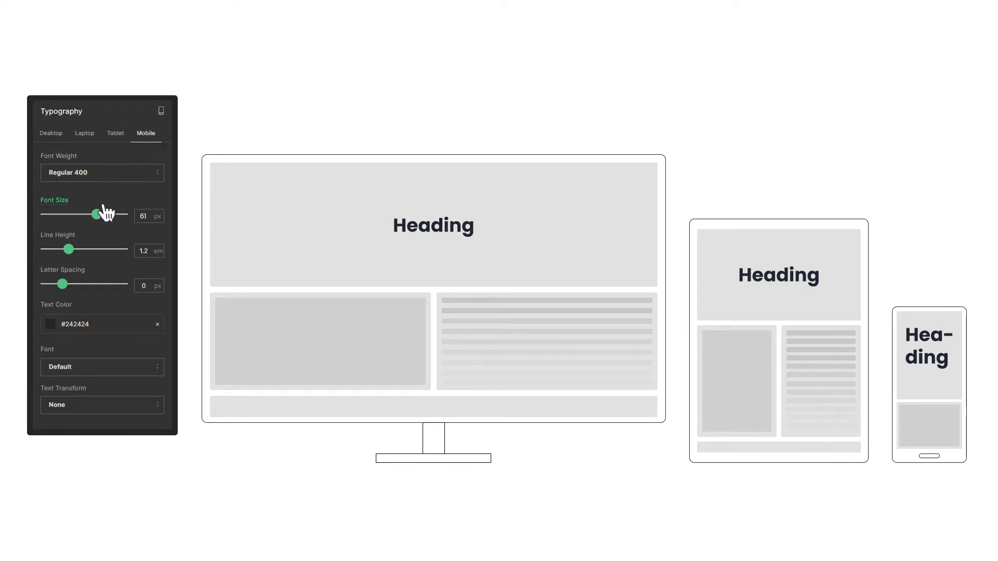
left_click_drag(95, 214, 62, 215)
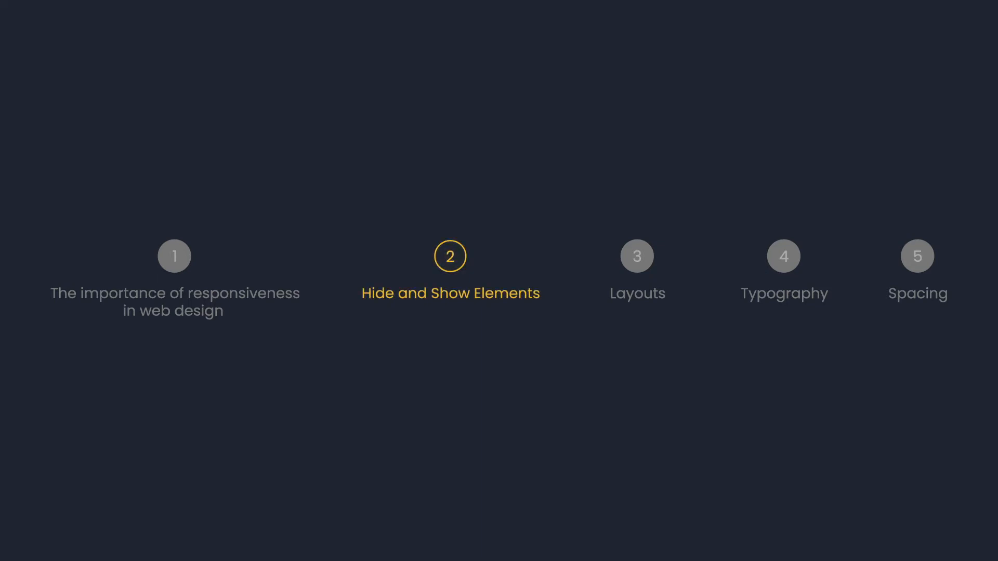
Open the Help Center Responsive headphones product page in the editor at mobile width
left_click(636, 256)
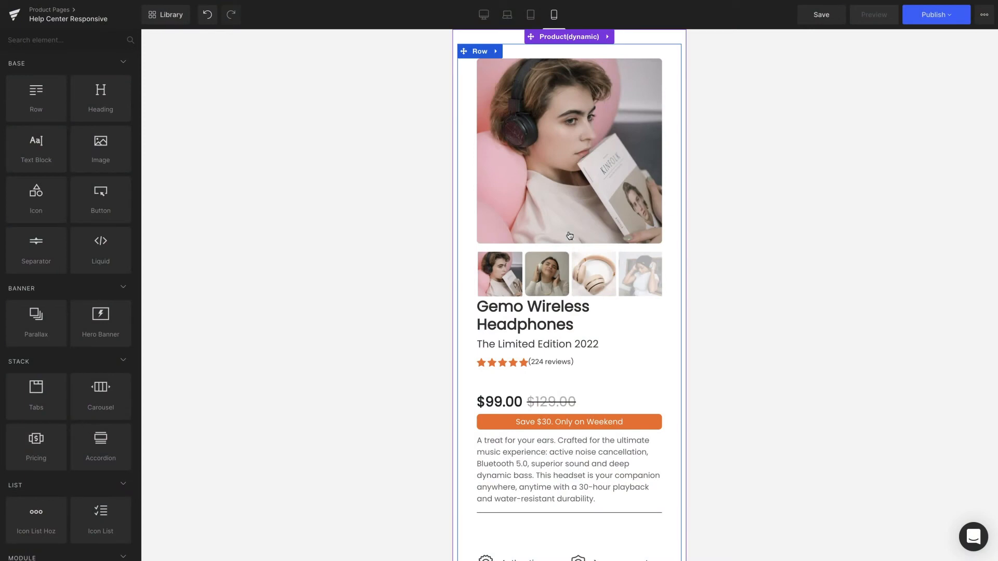
Hide the large (P) Image on mobile through its Design visibility settings
left_click(568, 151)
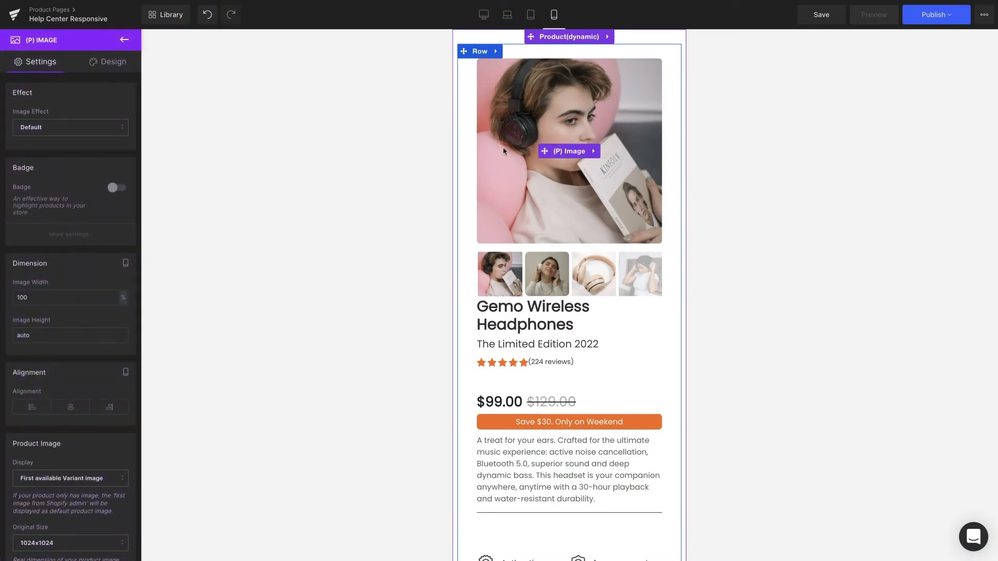
left_click(113, 62)
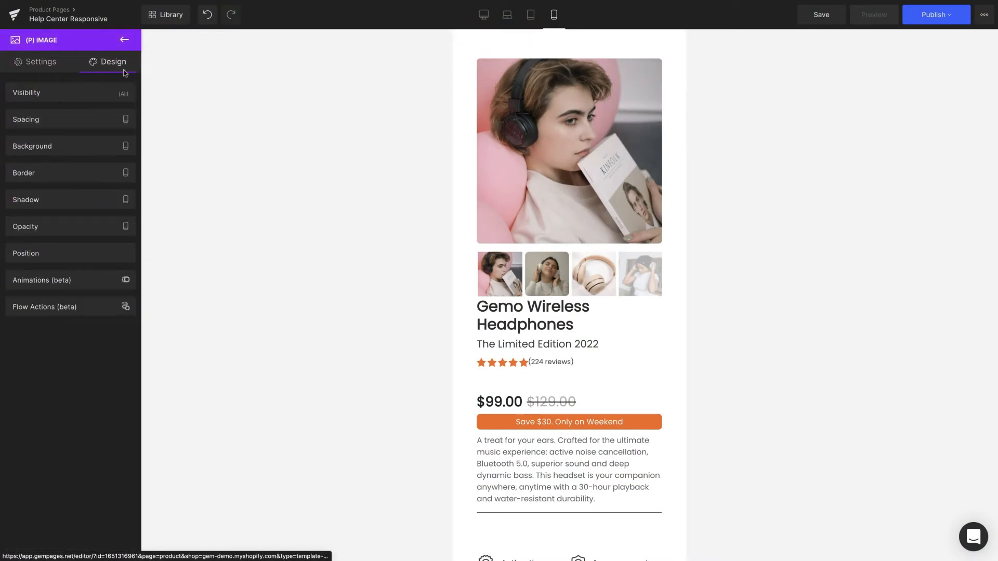
left_click(26, 92)
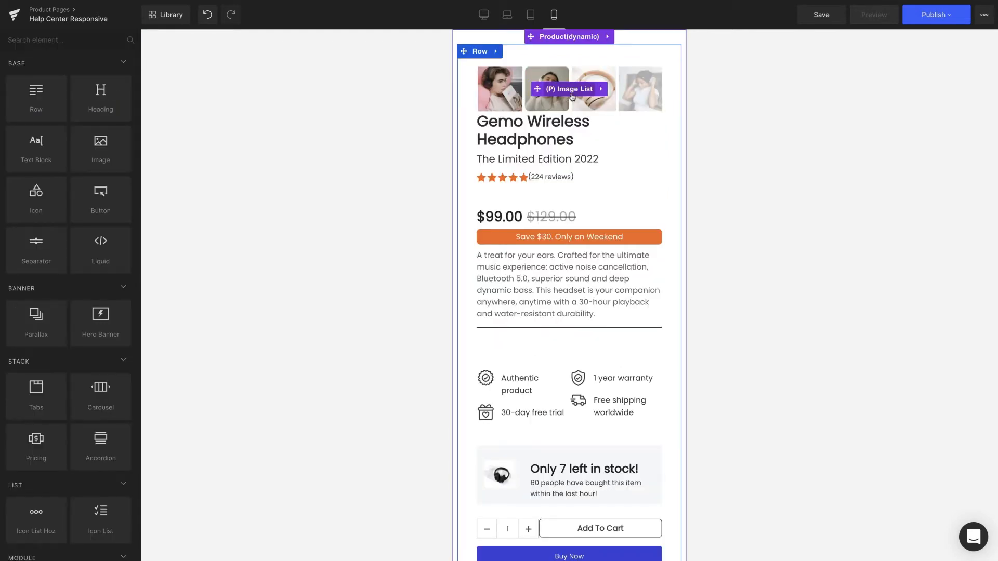
Turn the (P) Image List into a one-column slider
left_click(568, 88)
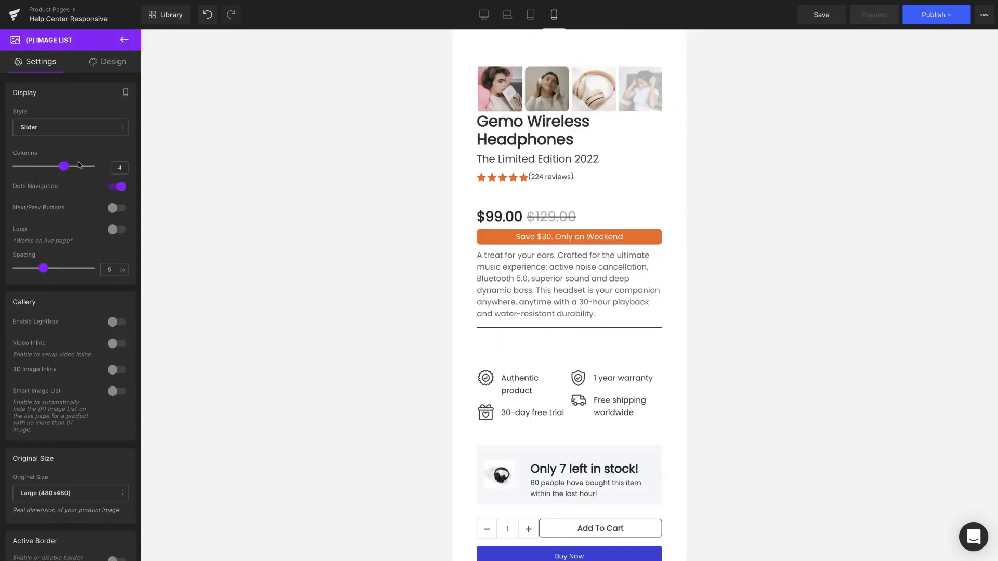
left_click_drag(62, 166, 17, 166)
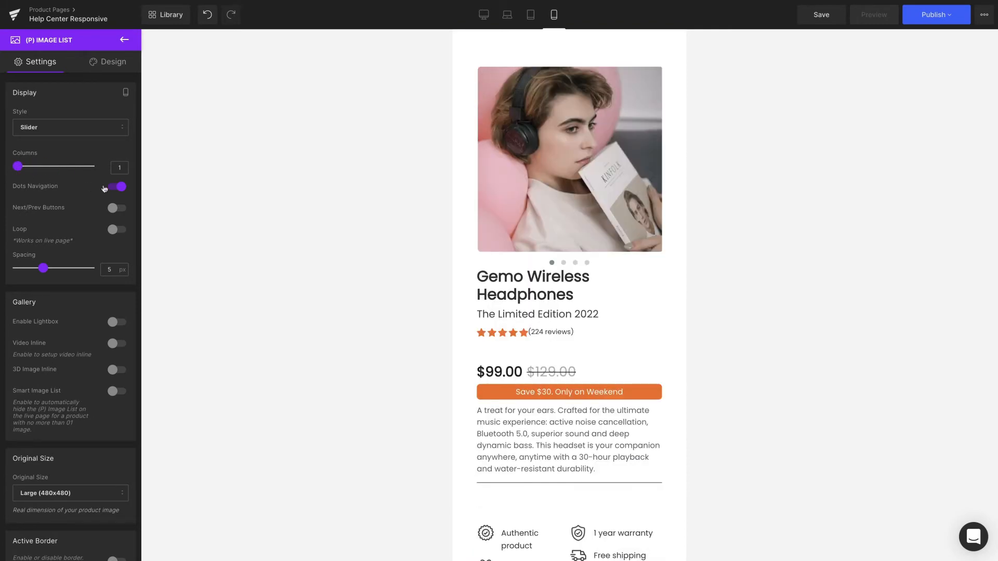
left_click(116, 186)
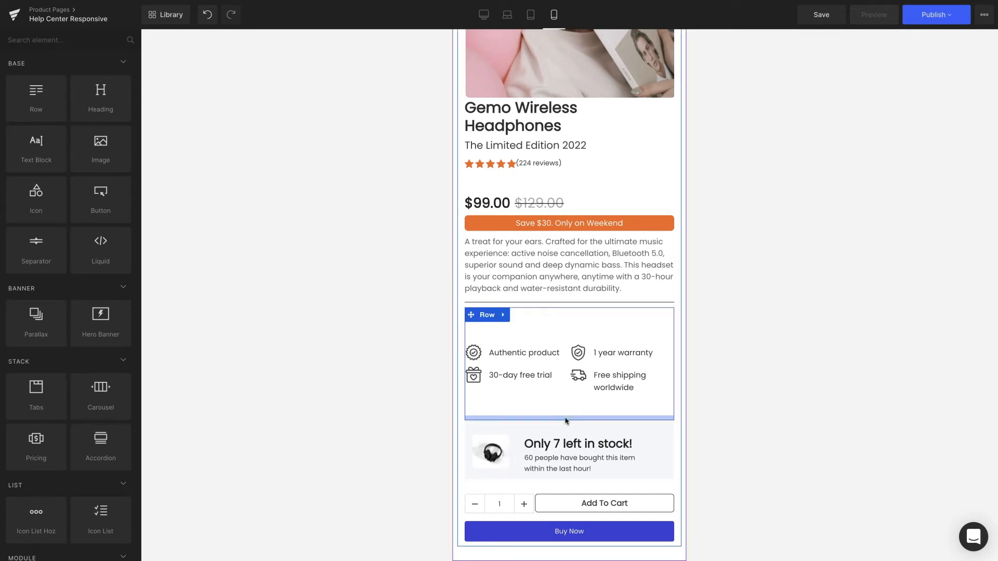
Switch off Show on Mobile for the warranty and shipping trust-badge row
left_click(486, 315)
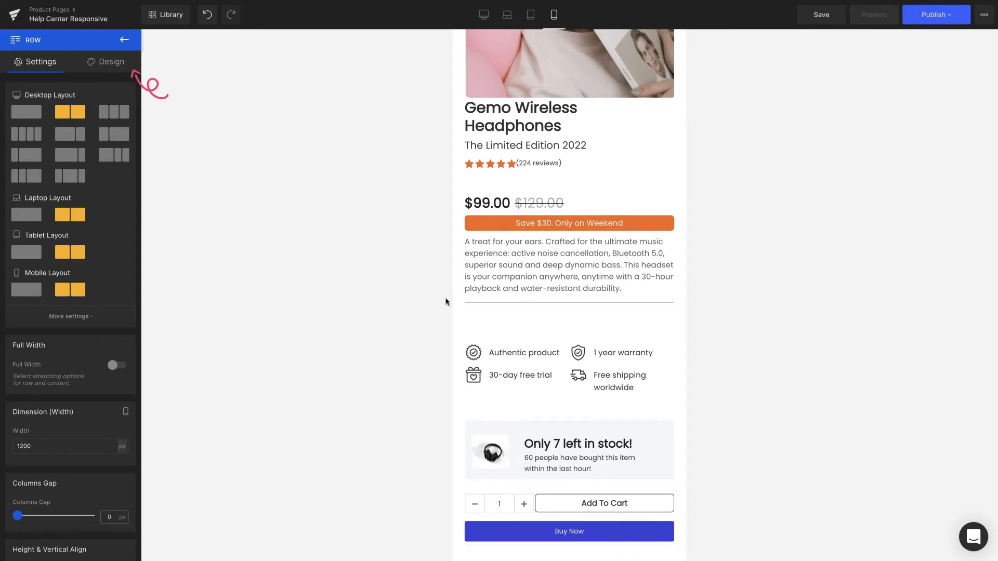
left_click(111, 62)
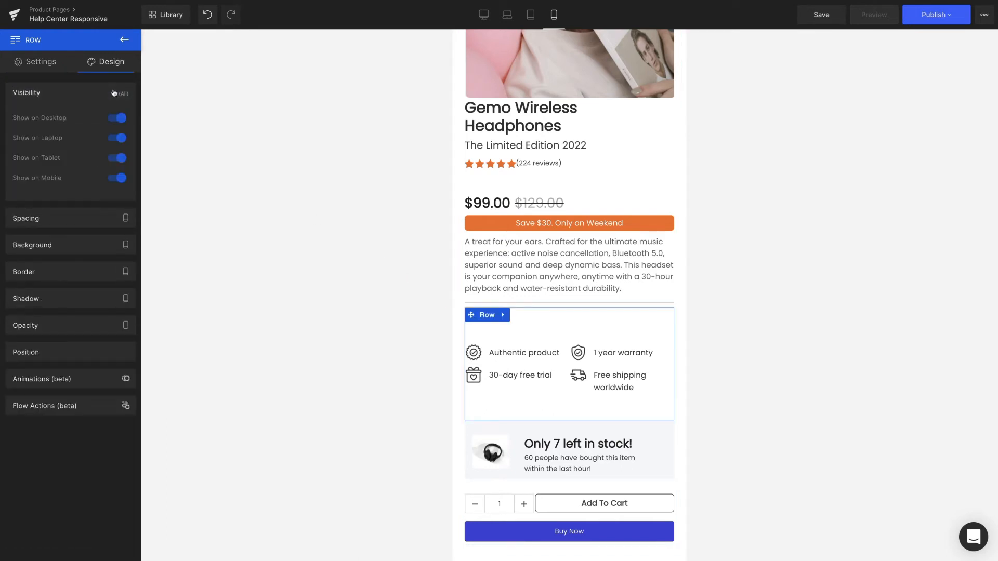
left_click(116, 178)
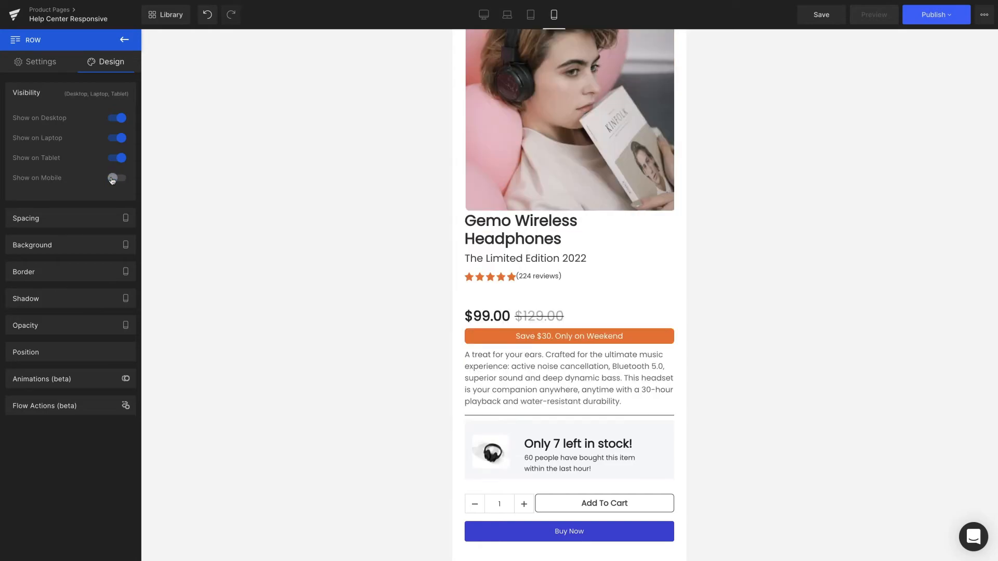
left_click(116, 178)
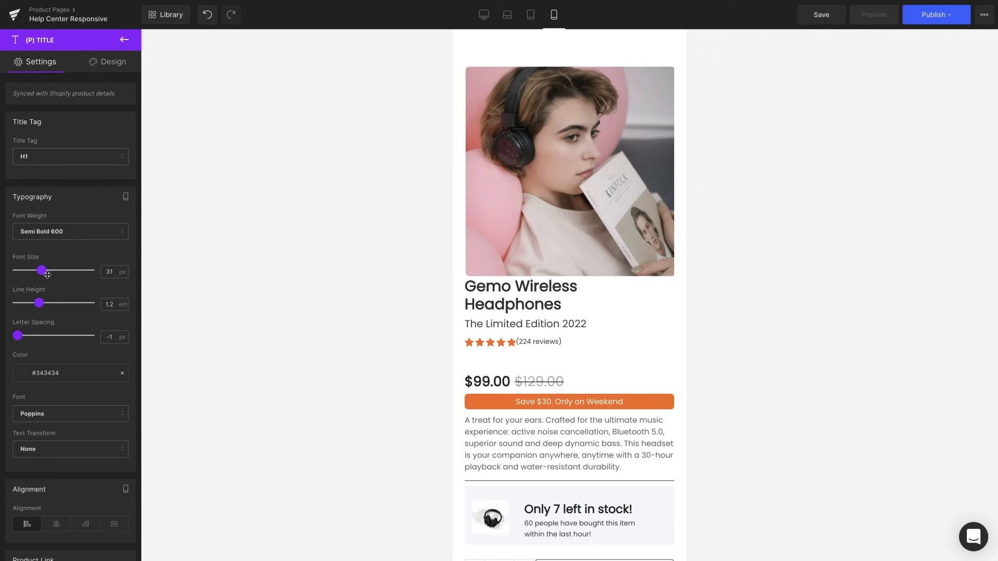
Shrink the mobile title to 24 px and the price to 23 px, and select the description
left_click(125, 40)
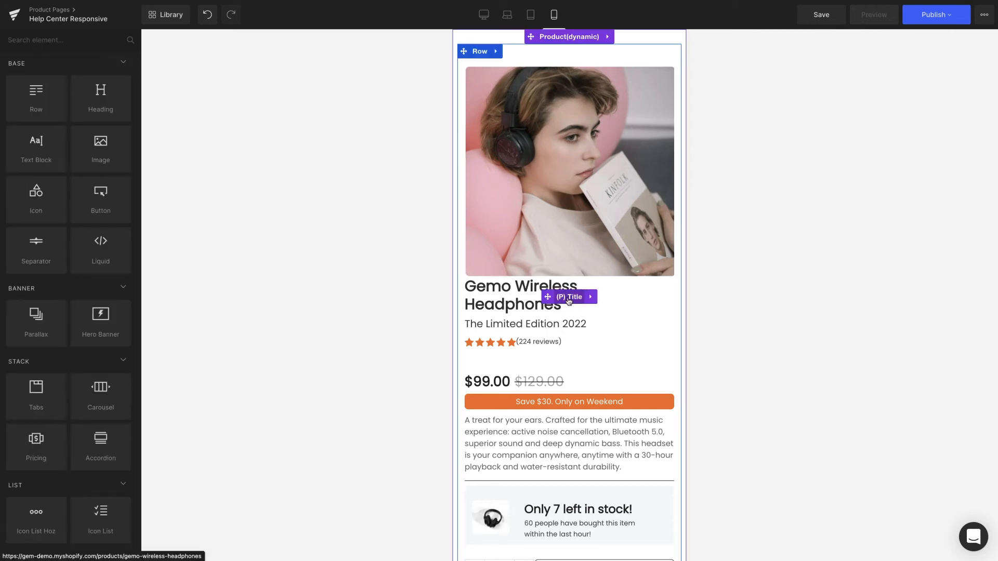
left_click(567, 297)
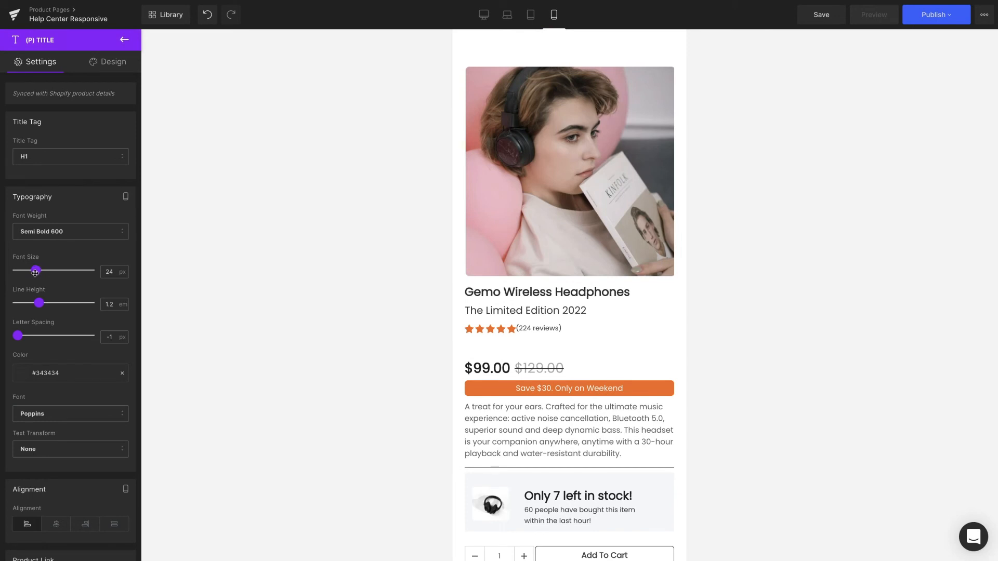
left_click(525, 311)
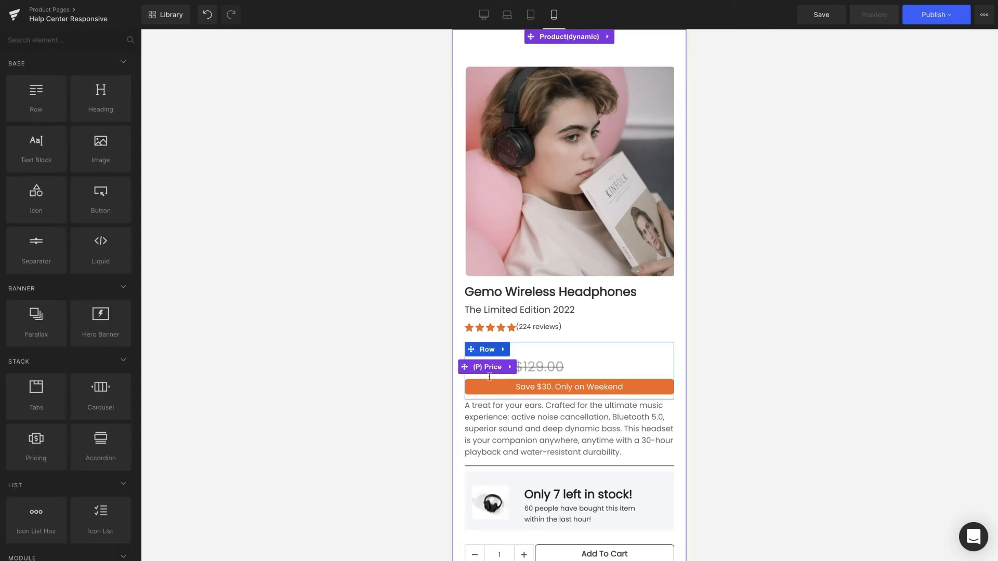
left_click(487, 366)
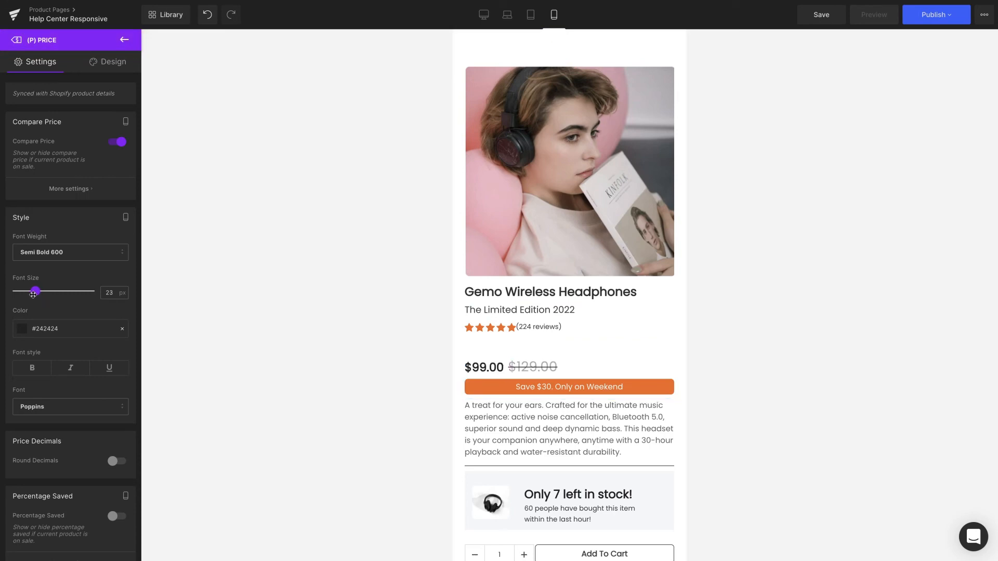
left_click(124, 39)
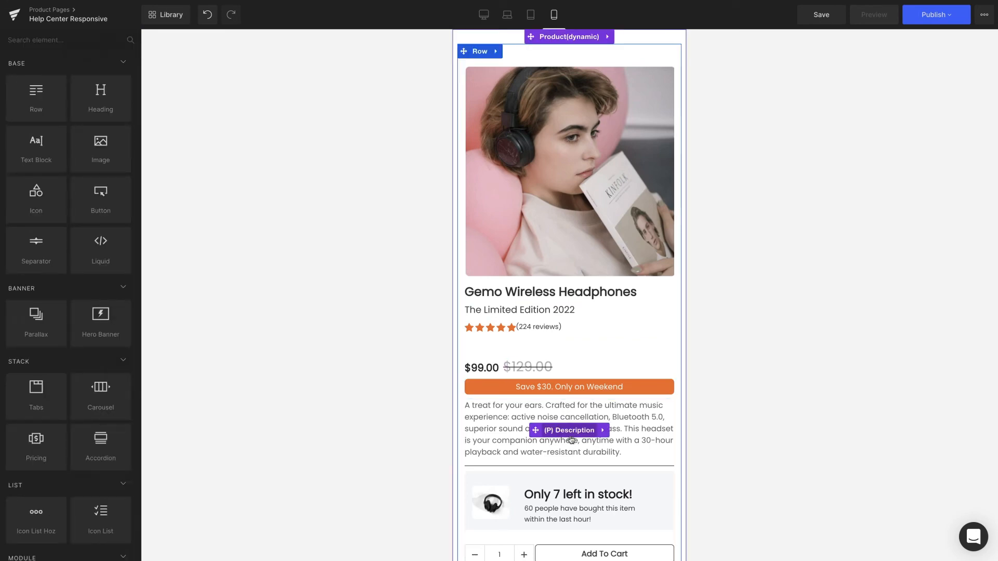
left_click(568, 430)
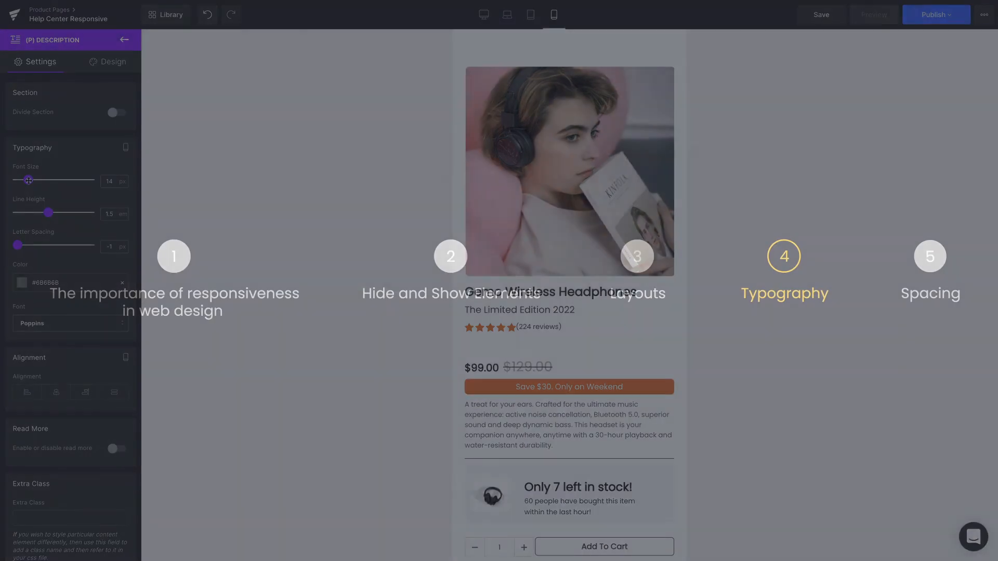
Give the outer product row 10px padding in its Design spacing settings
left_click(124, 40)
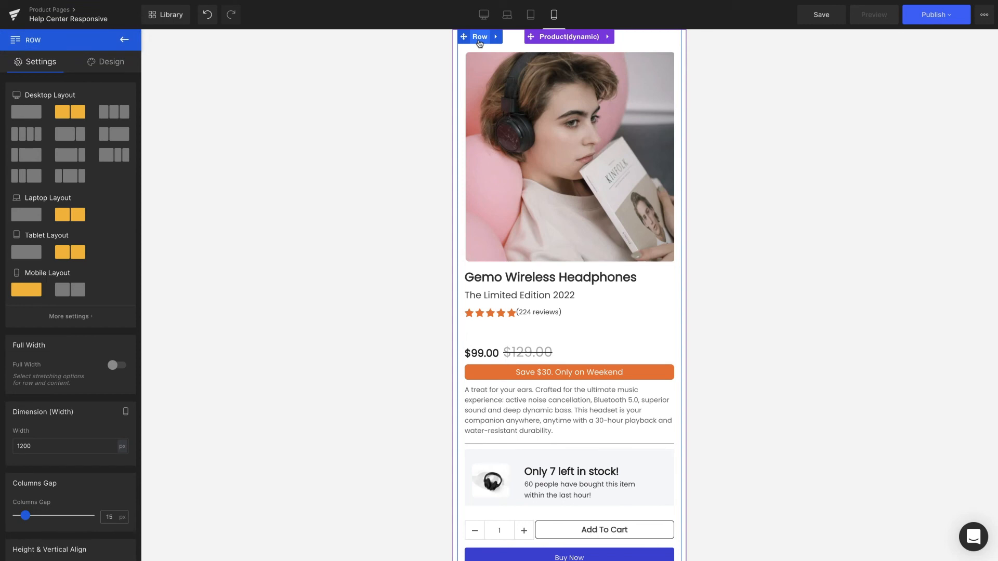
left_click(111, 62)
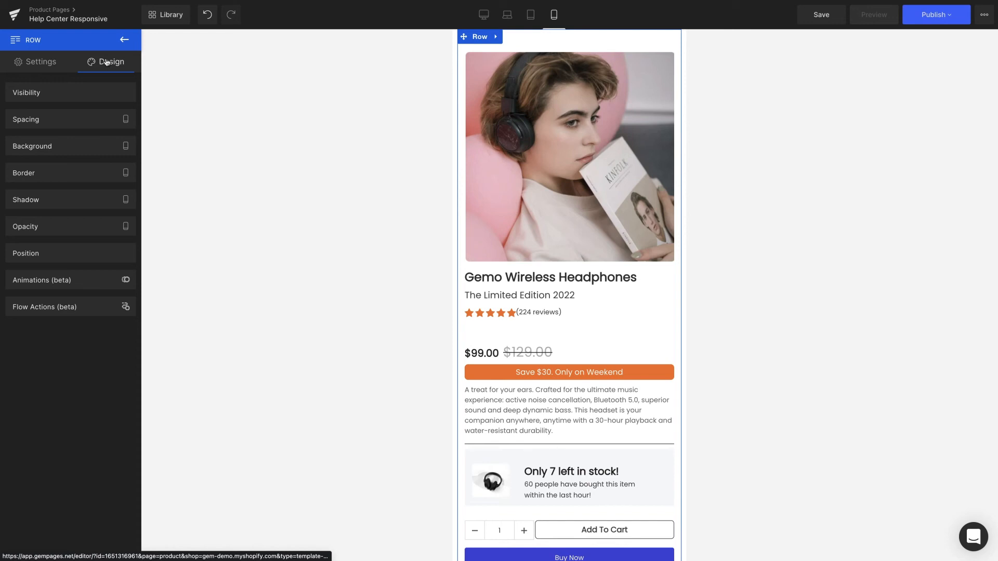
left_click(26, 119)
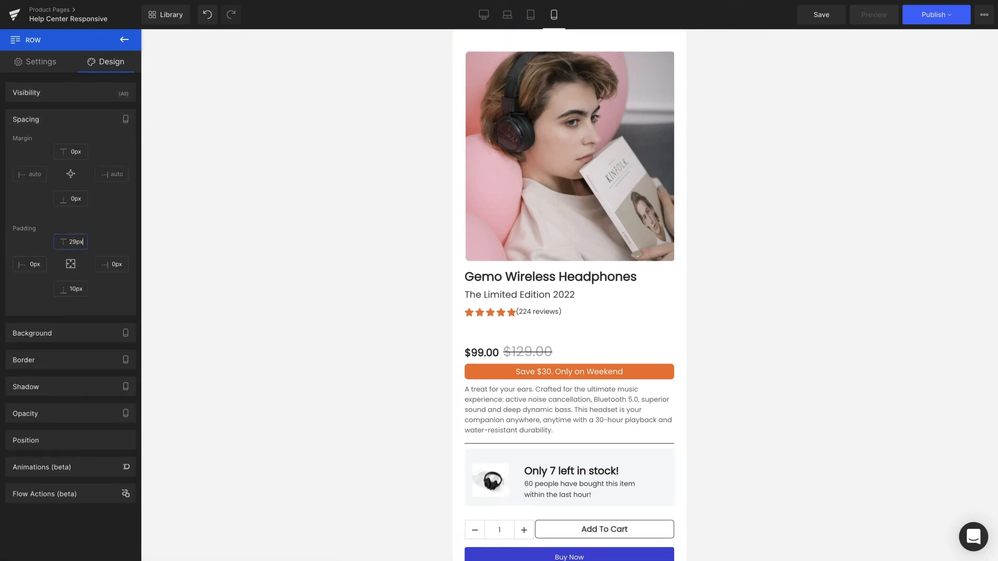
type("10px")
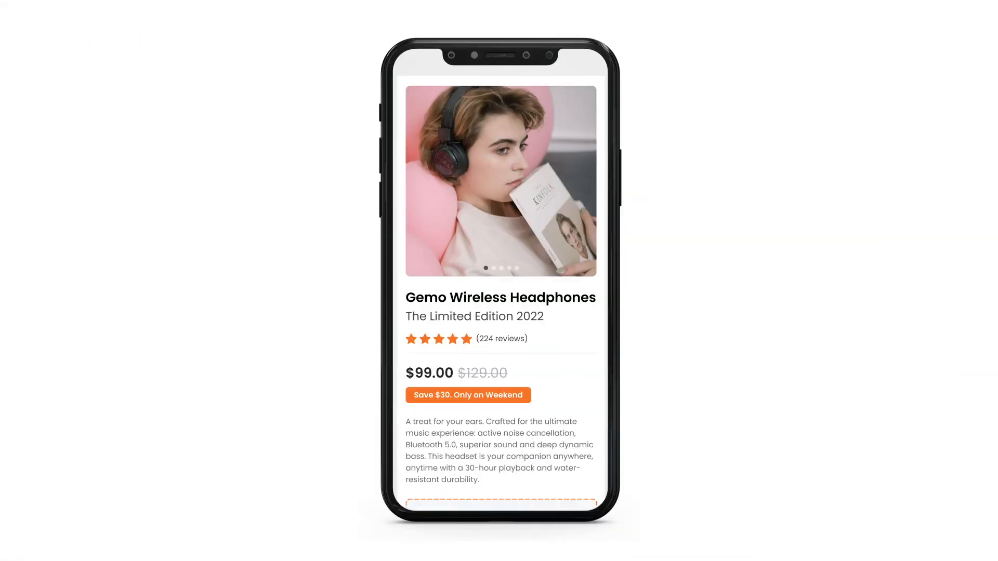
scroll("down", 3)
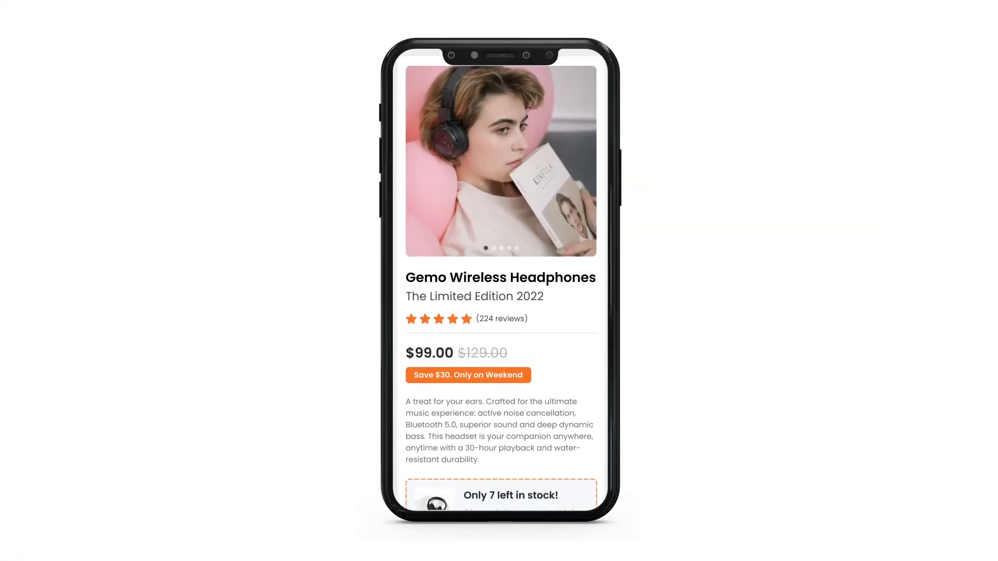
scroll("down", 3)
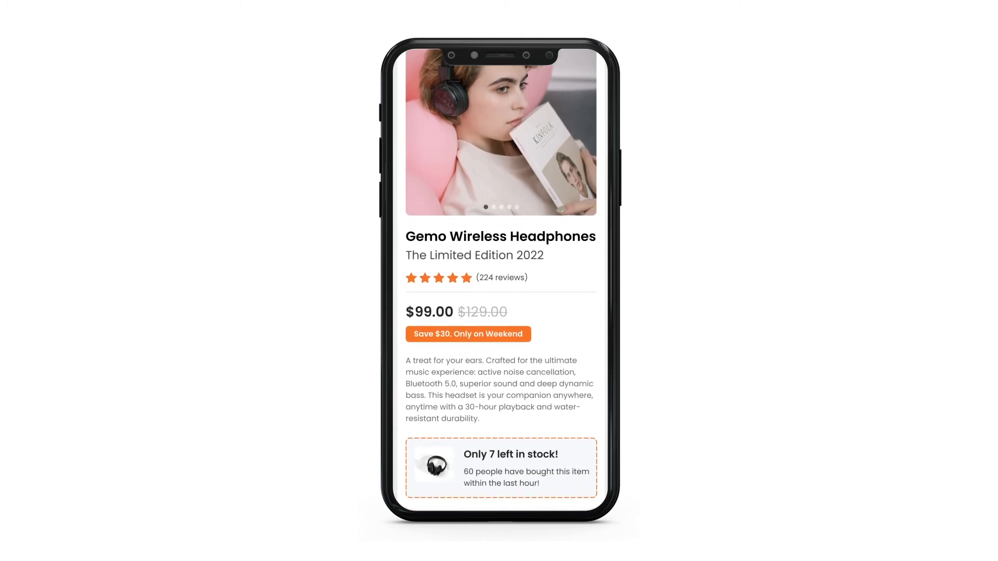
scroll("down", 3)
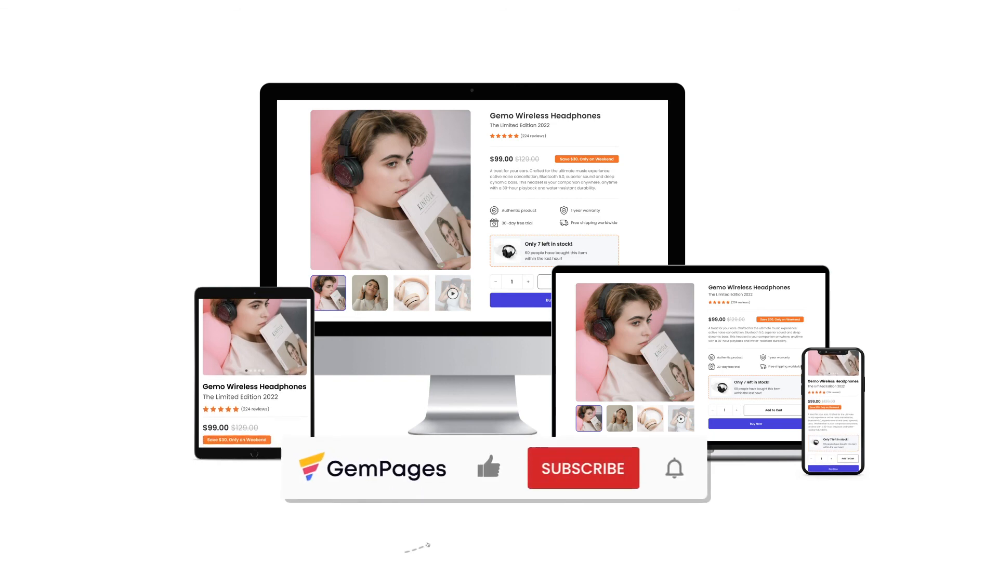
left_click(582, 468)
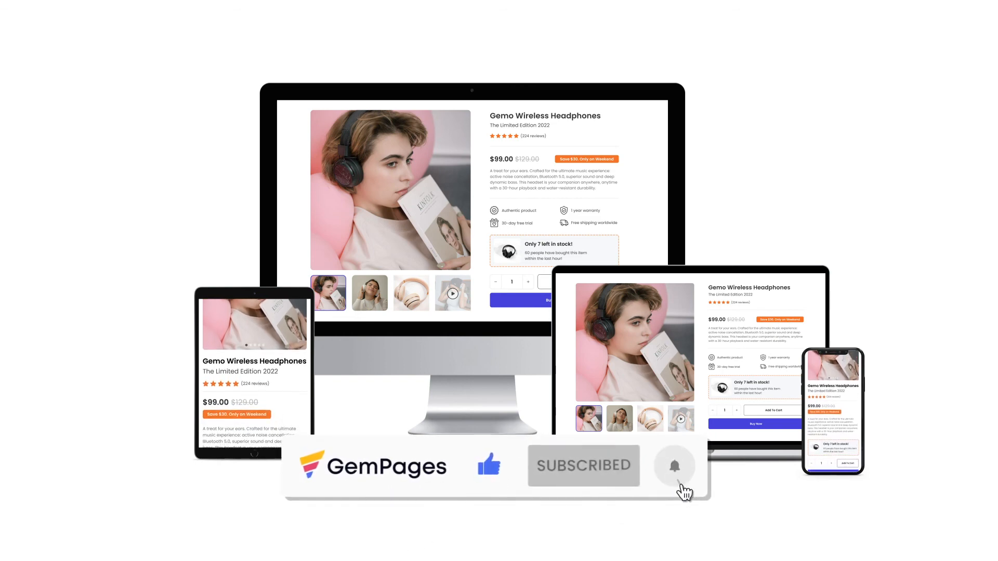